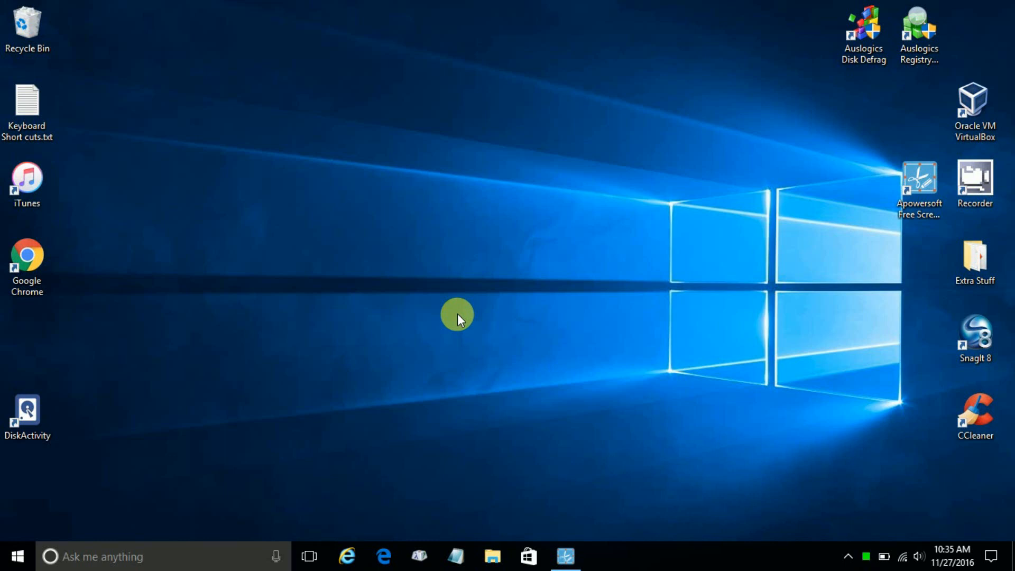
pyautogui.moveTo(477, 210)
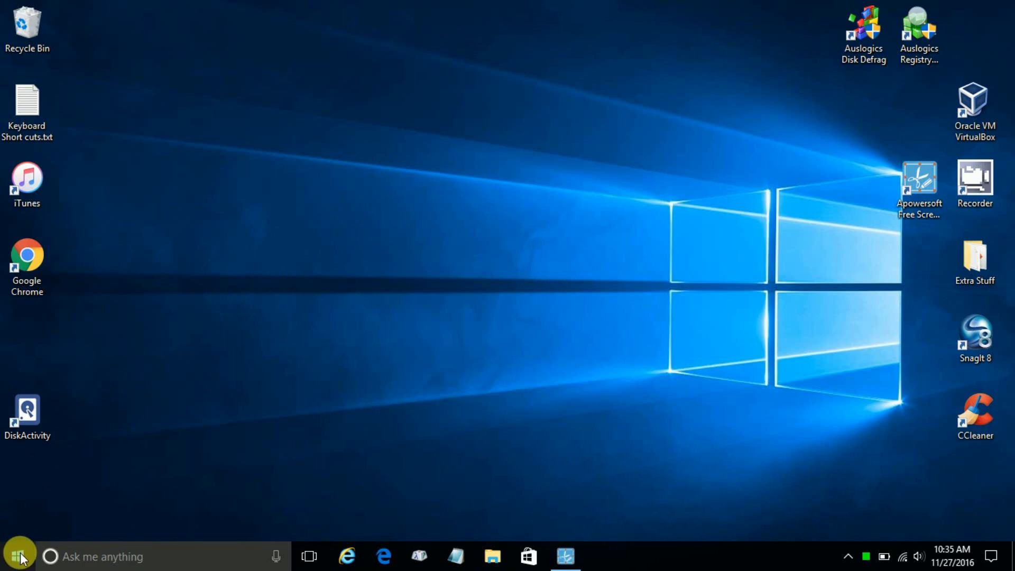
# Drag CPU-Z from the Start menu's Most used list onto the desktop's top row.
pyautogui.click(18, 556)
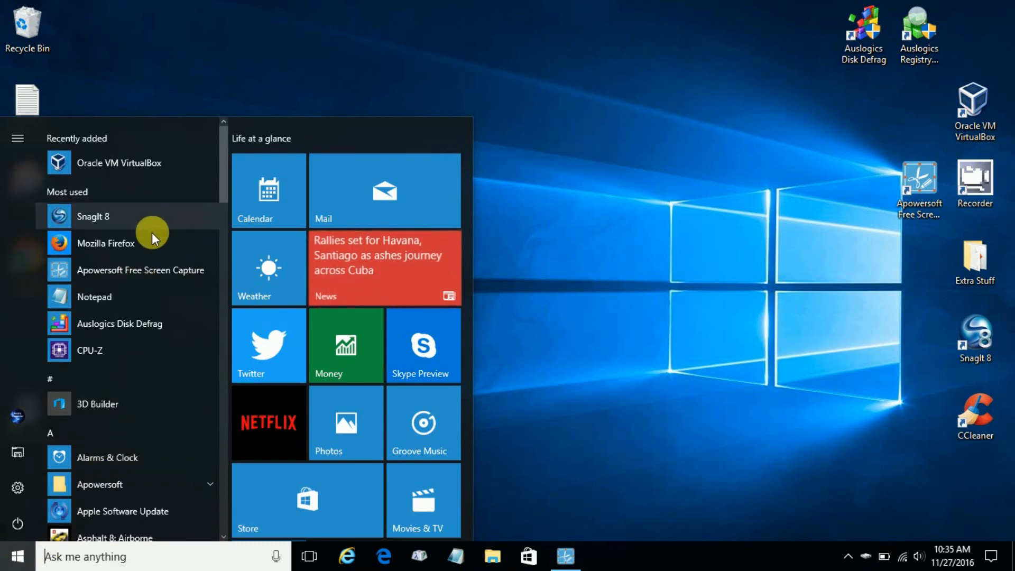
pyautogui.moveTo(106, 357)
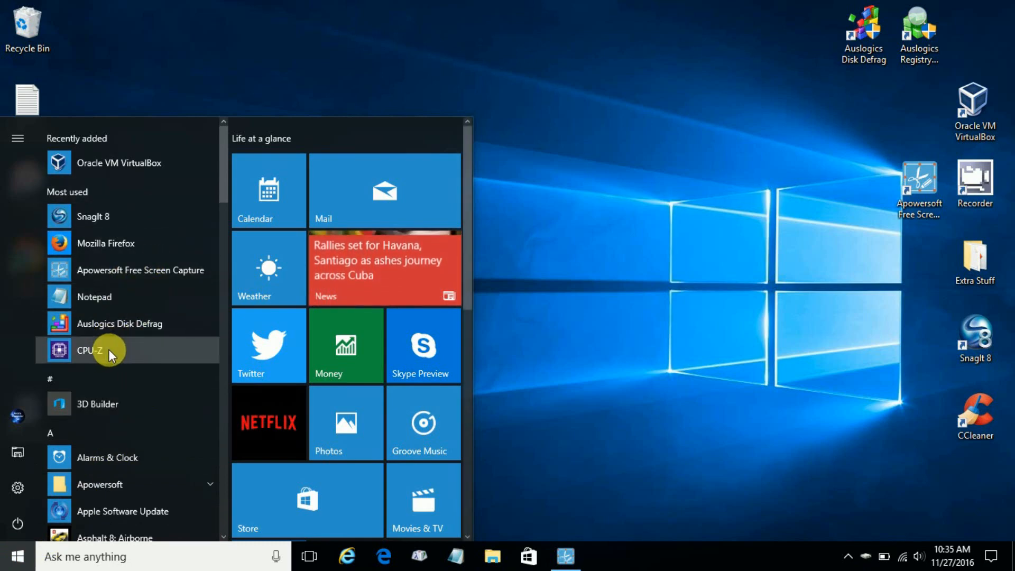
pyautogui.moveTo(90, 350); pyautogui.dragTo(327, 88)
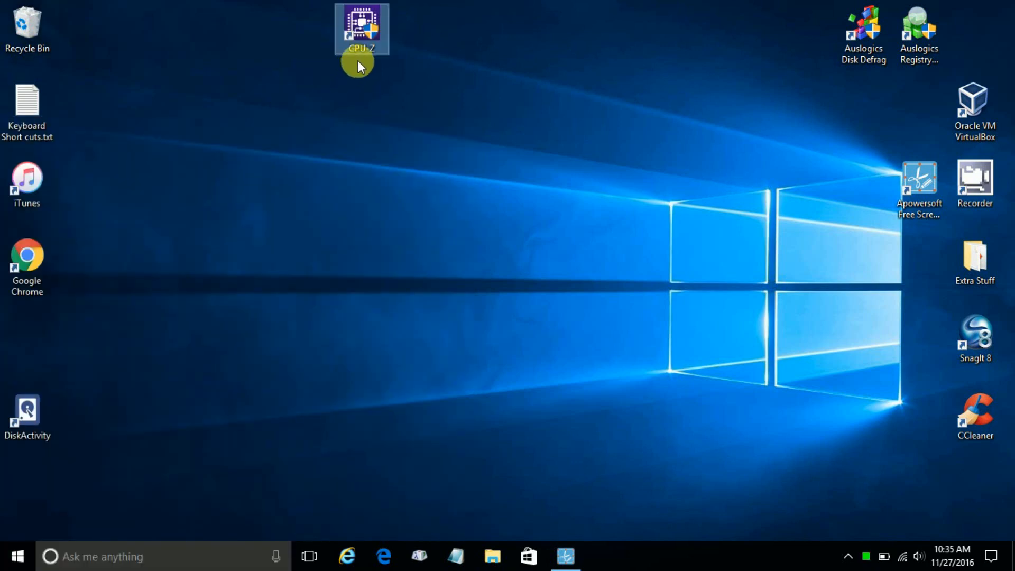
pyautogui.moveTo(361, 29); pyautogui.dragTo(330, 233)
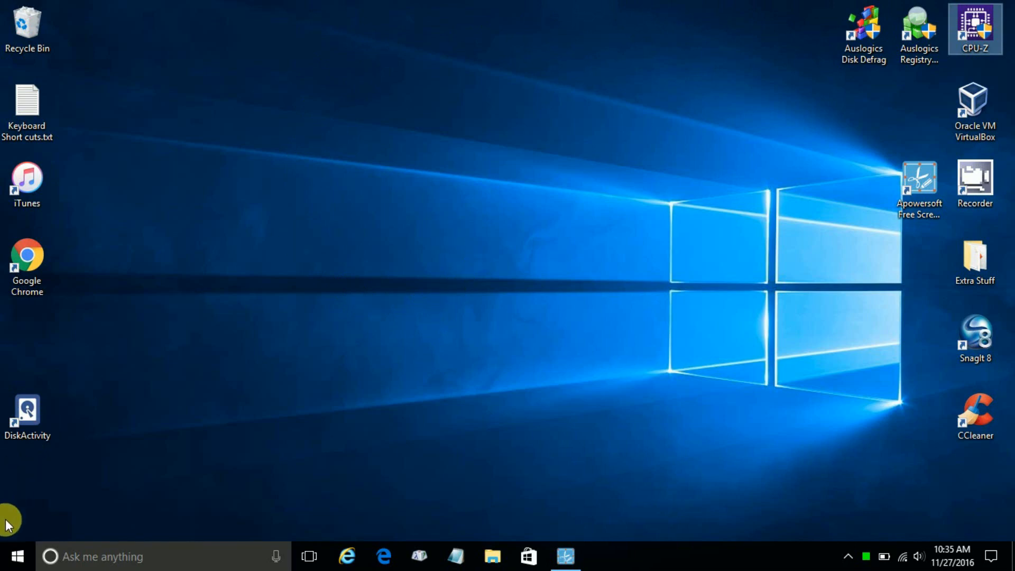
# Drag CCleaner from the Start menu's CCleaner folder onto the desktop beside the existing one.
pyautogui.click(15, 556)
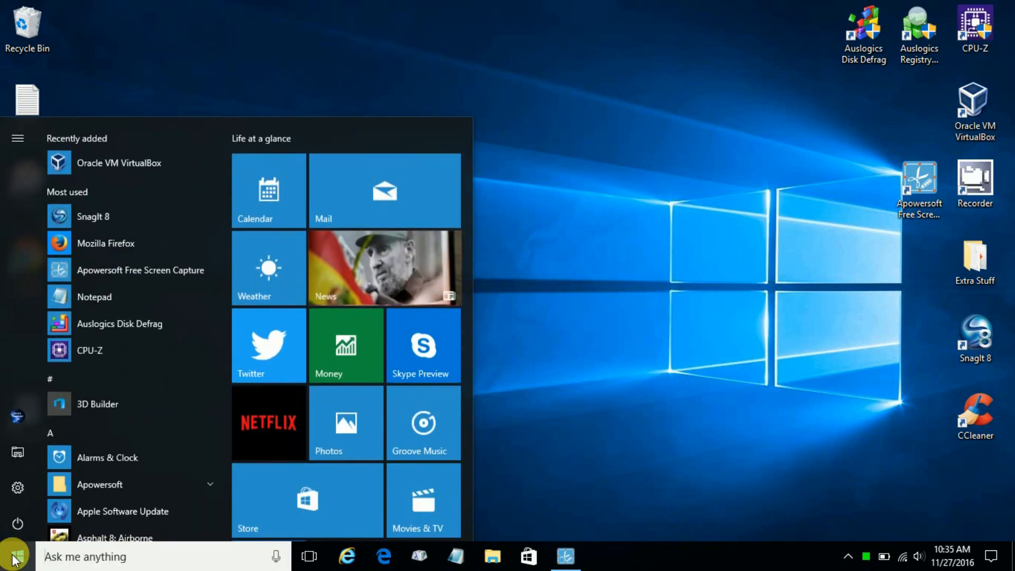
pyautogui.scroll(-3)
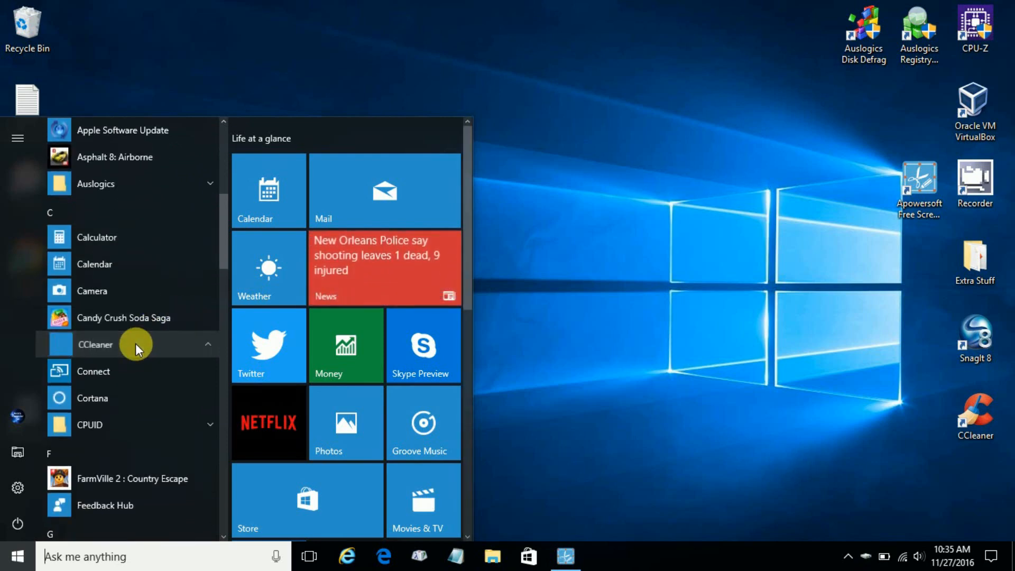
pyautogui.click(129, 344)
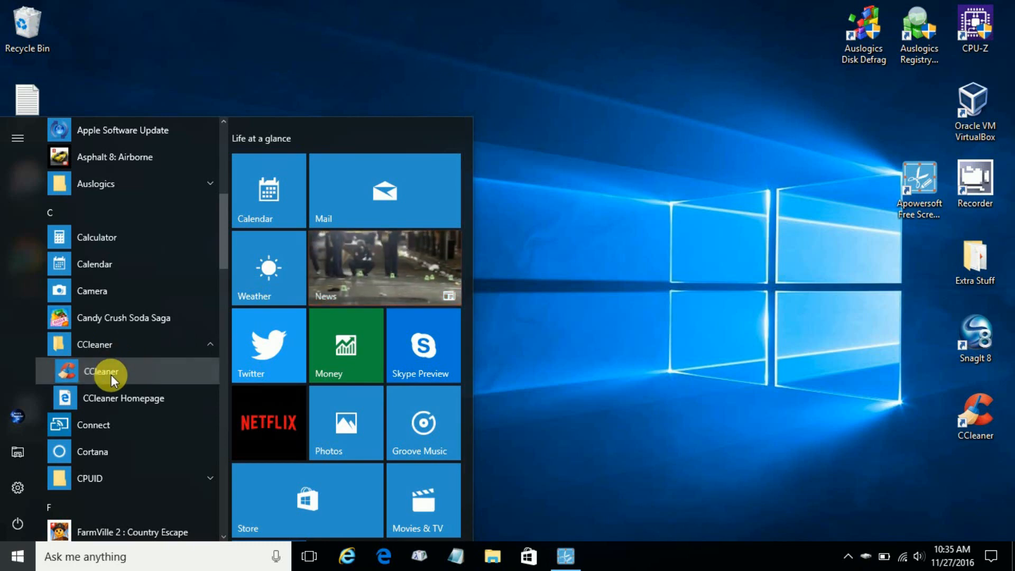
pyautogui.moveTo(100, 371); pyautogui.dragTo(612, 259)
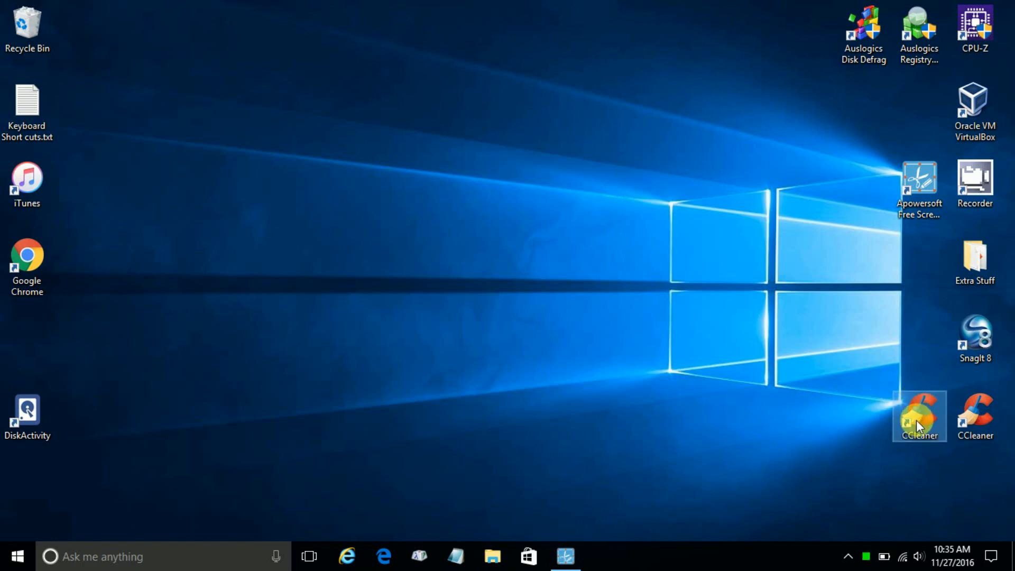
# Delete the duplicate CCleaner shortcut from the desktop via its right-click menu.
pyautogui.rightClick(918, 416)
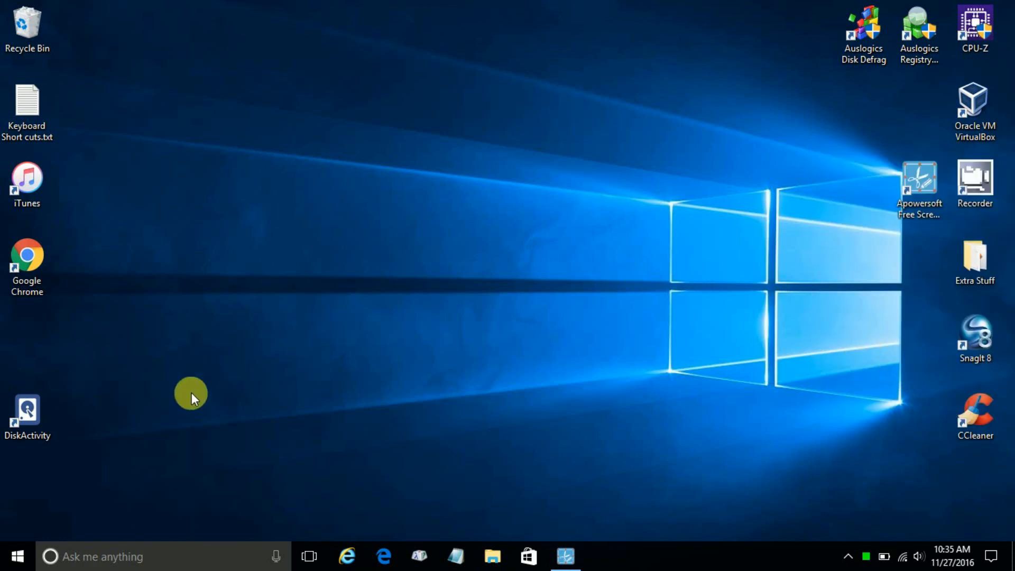
pyautogui.moveTo(17, 556)
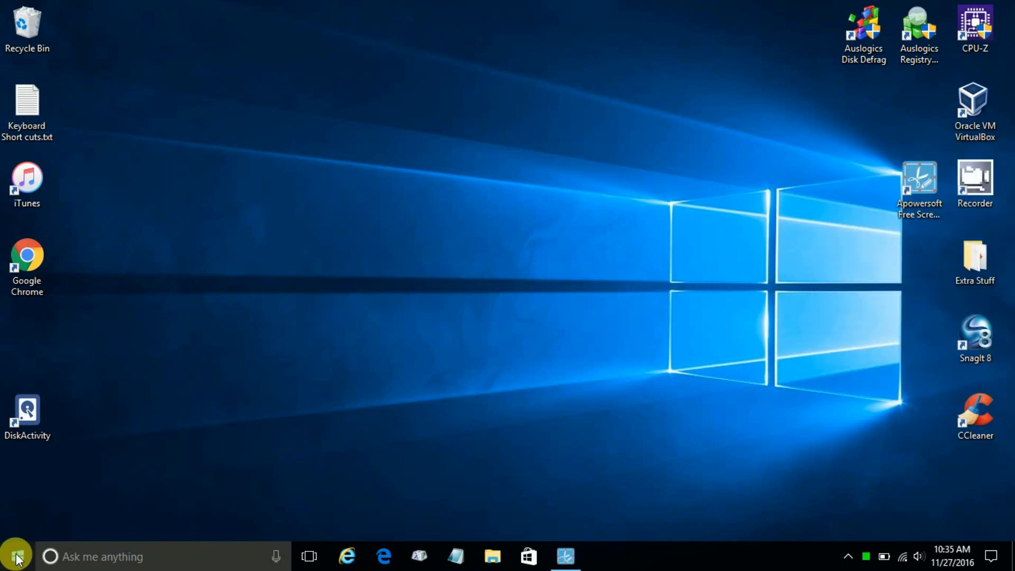
# Drag the Money tile from Start onto the desktop beside iTunes, then reopen Start.
pyautogui.click(13, 556)
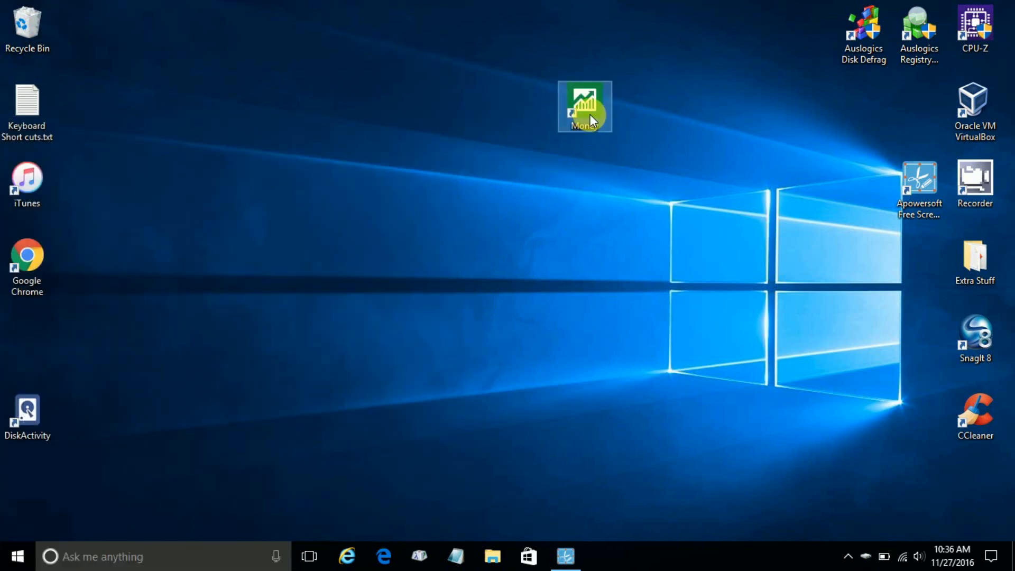
pyautogui.moveTo(583, 107); pyautogui.dragTo(192, 158)
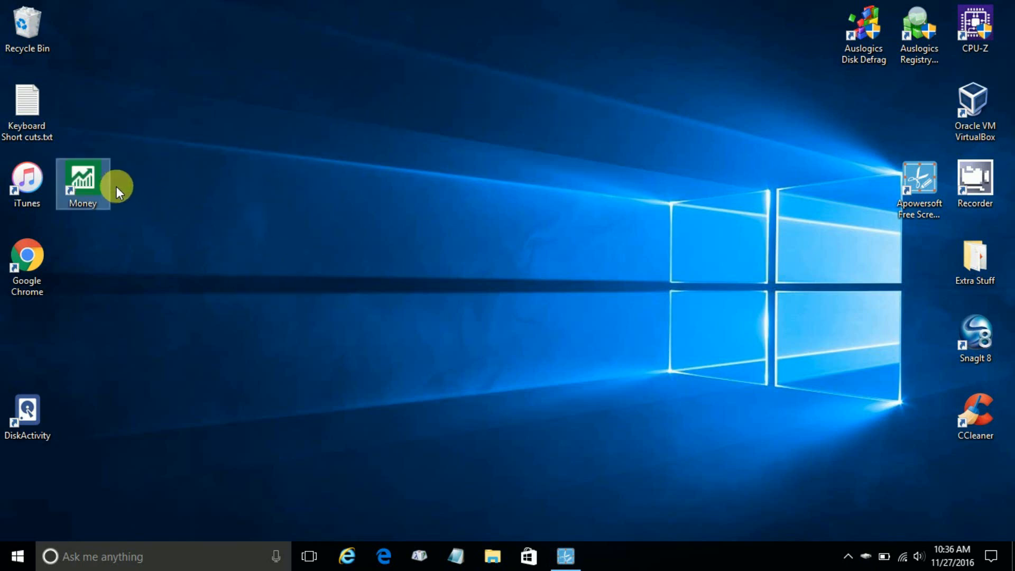
pyautogui.moveTo(164, 220)
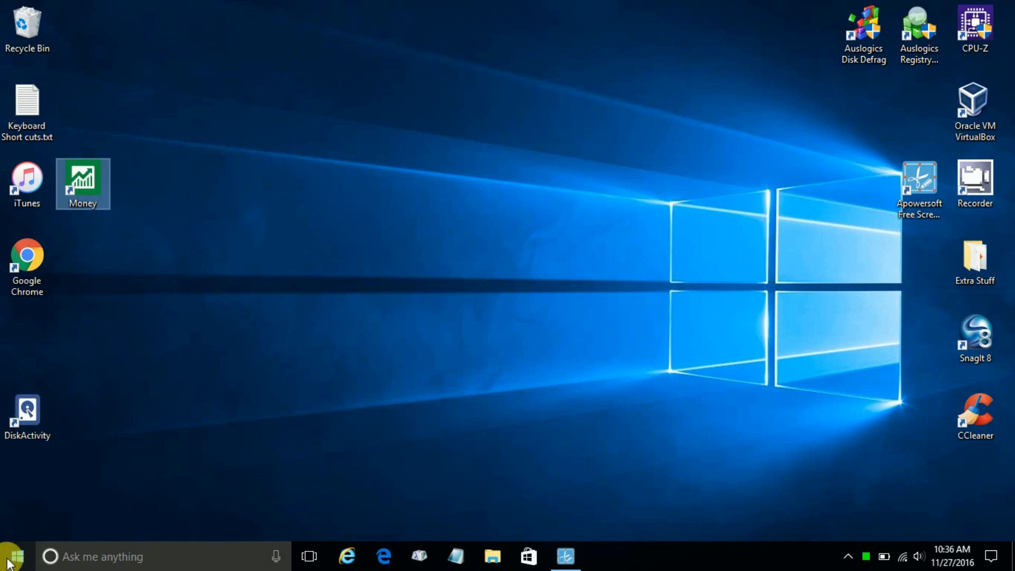
pyautogui.click(12, 555)
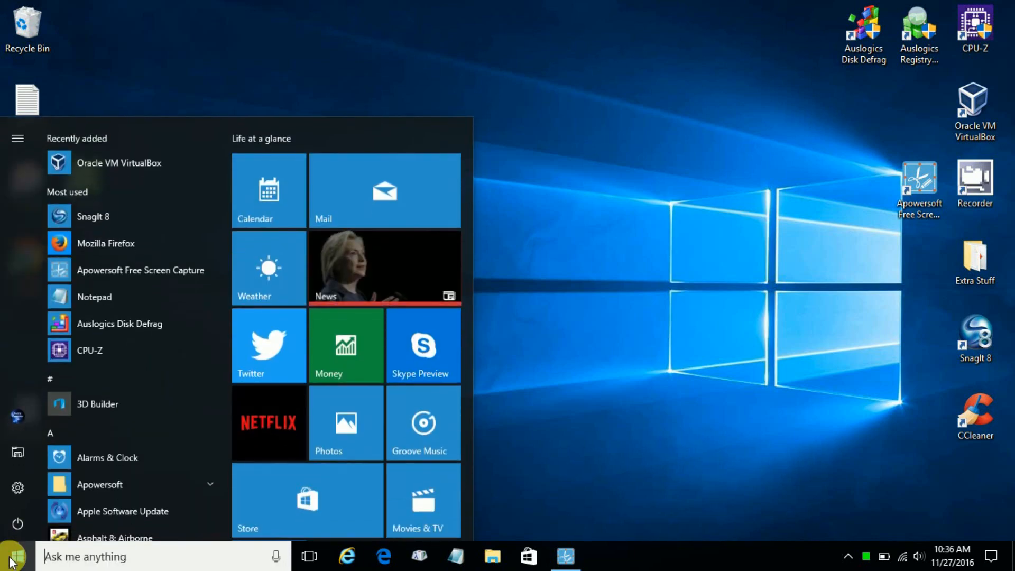